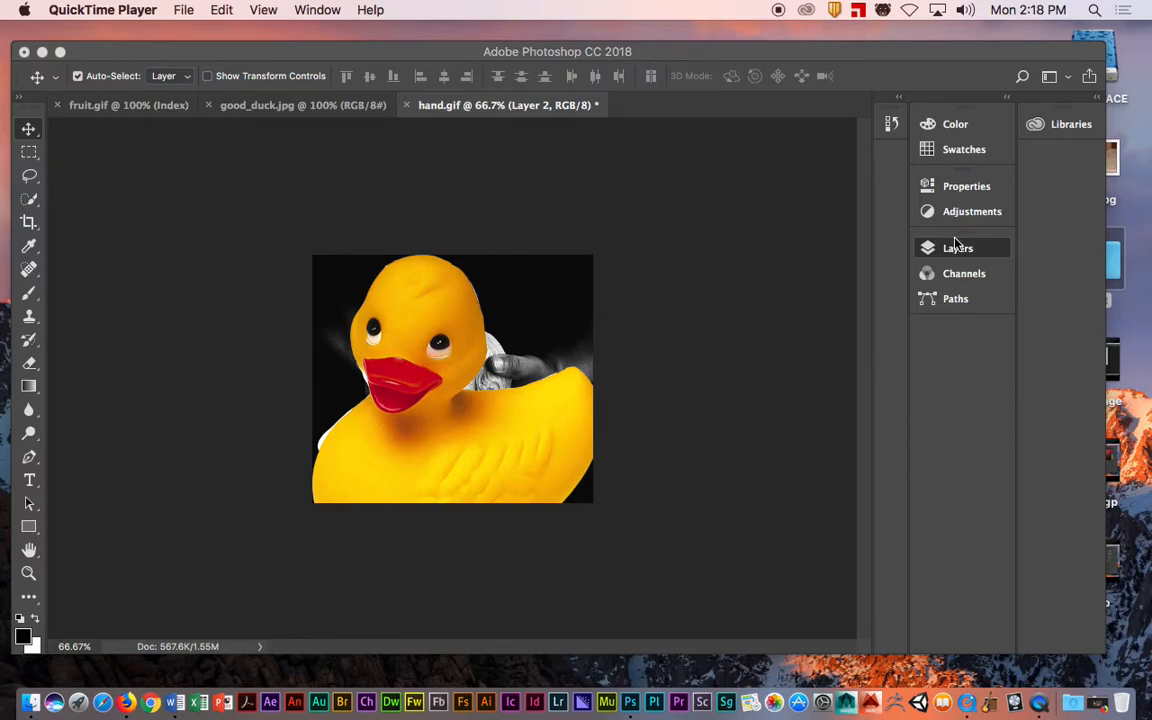
# Expand the Layers panel to reveal the duck layer above the hand layer
pyautogui.click(956, 248)
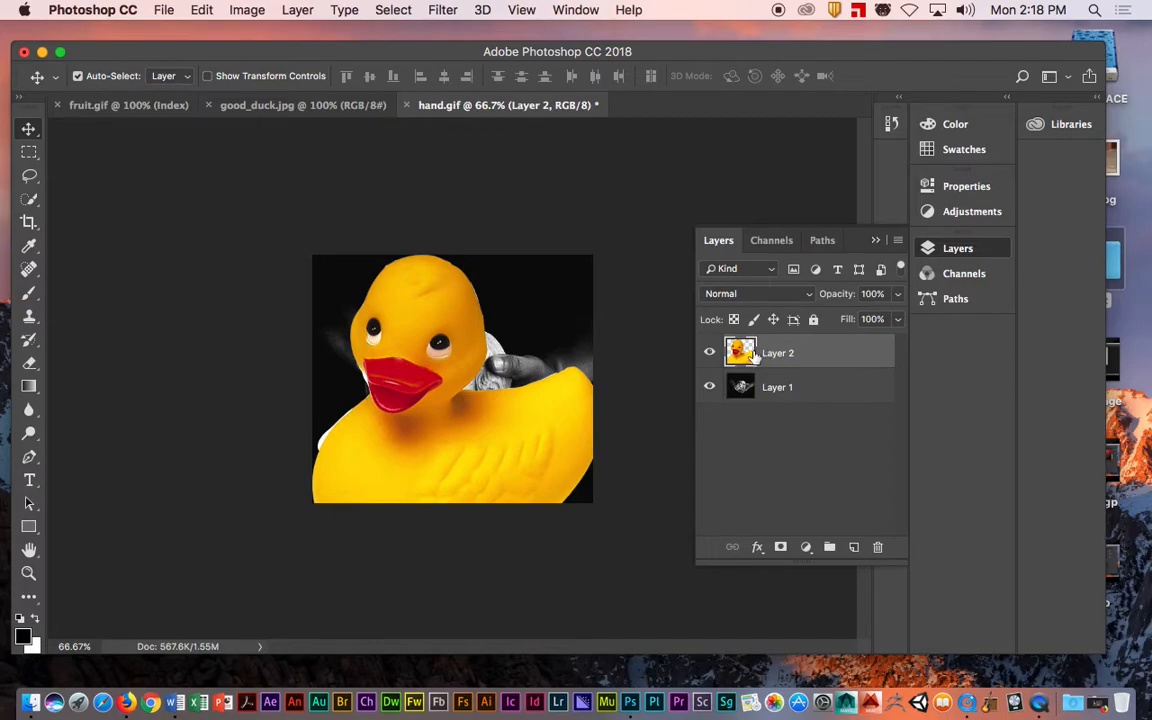
pyautogui.moveTo(740, 352)
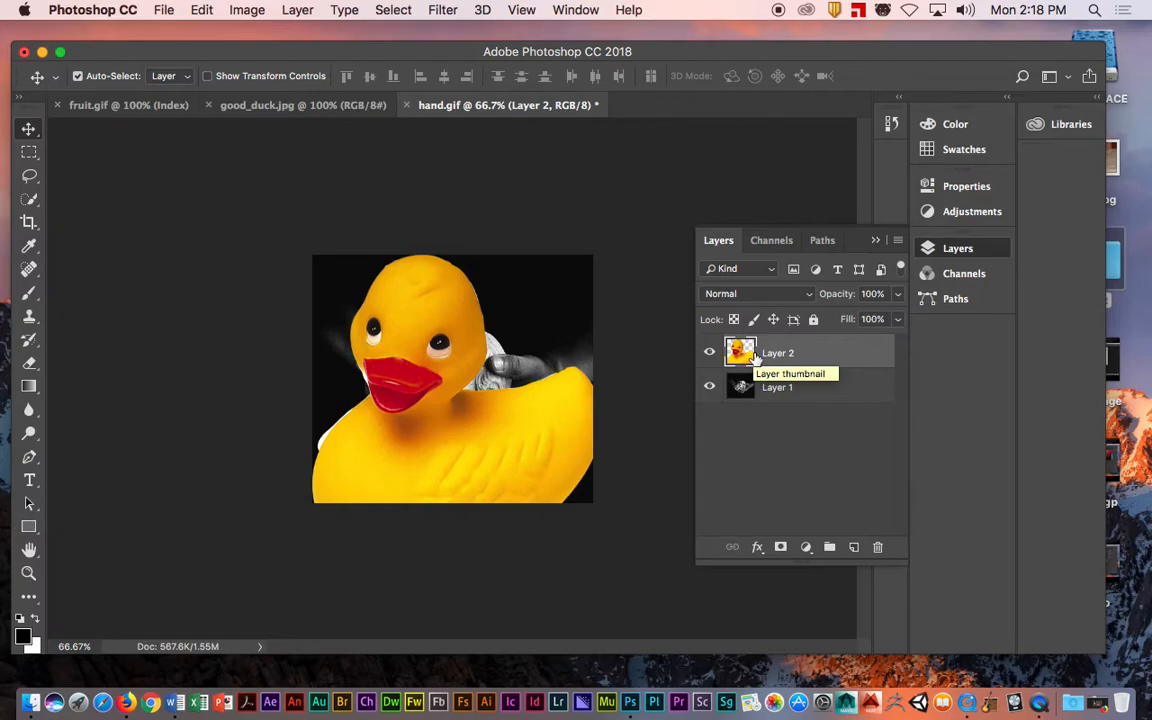
pyautogui.moveTo(230, 16)
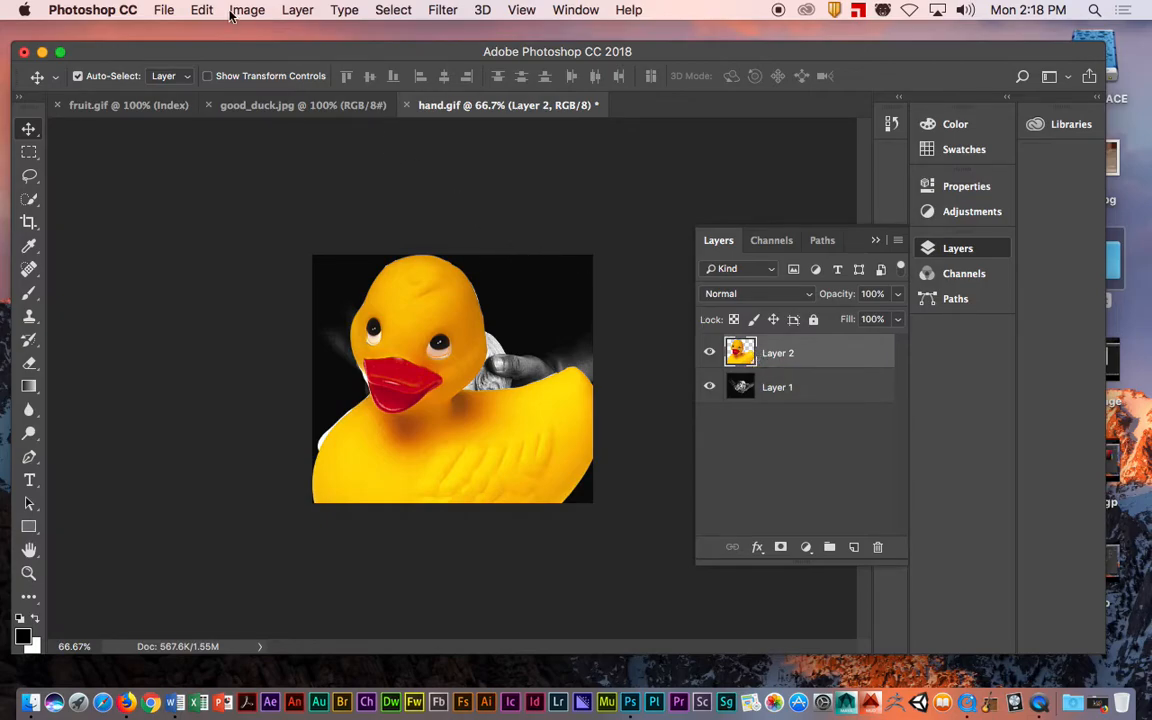
# Start Free Transform on the duck layer via Edit > Free Transform
pyautogui.click(200, 8)
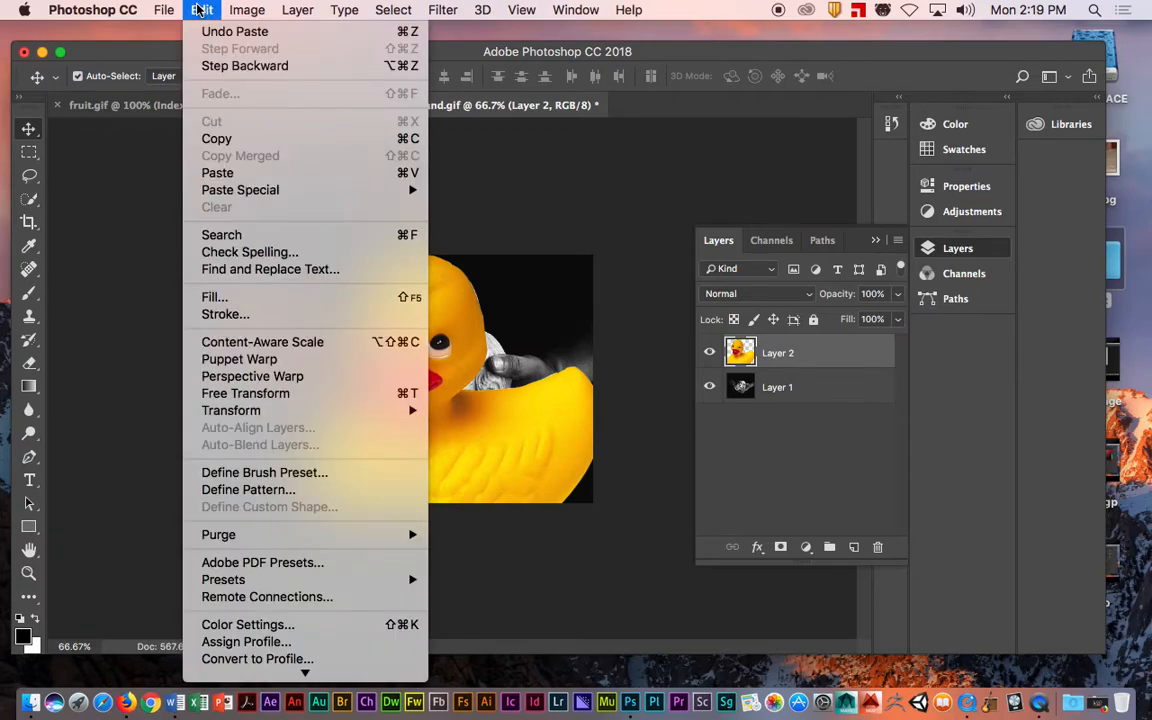
pyautogui.moveTo(252, 376)
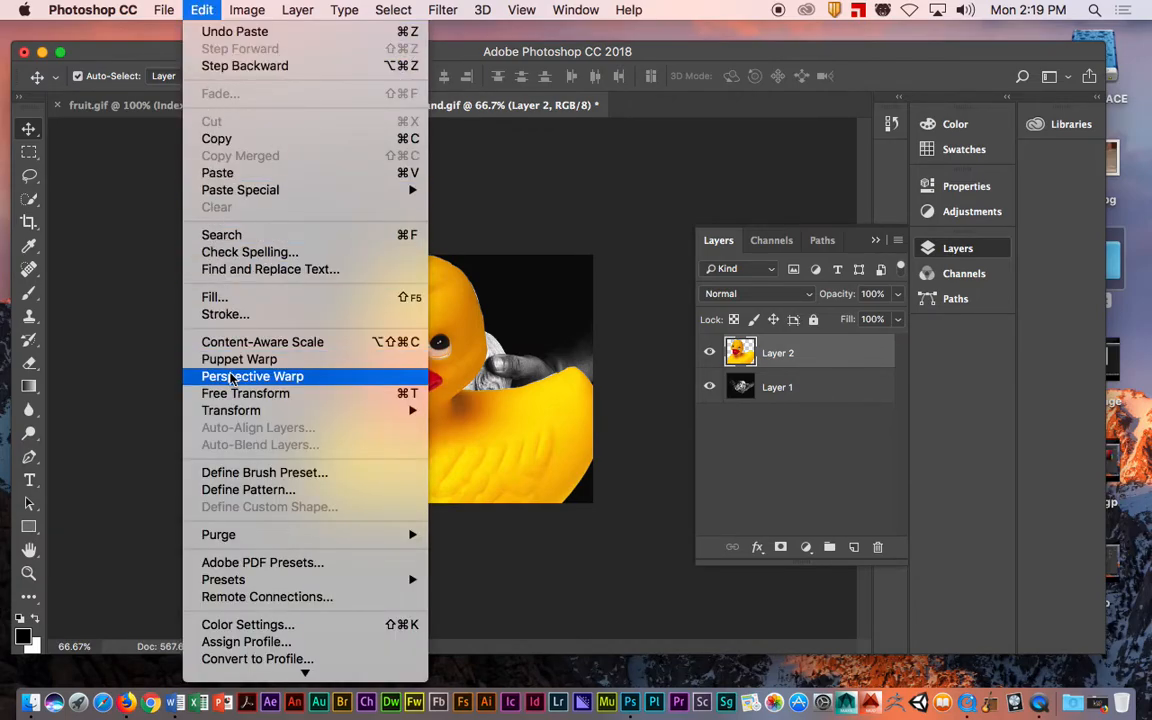
pyautogui.moveTo(244, 392)
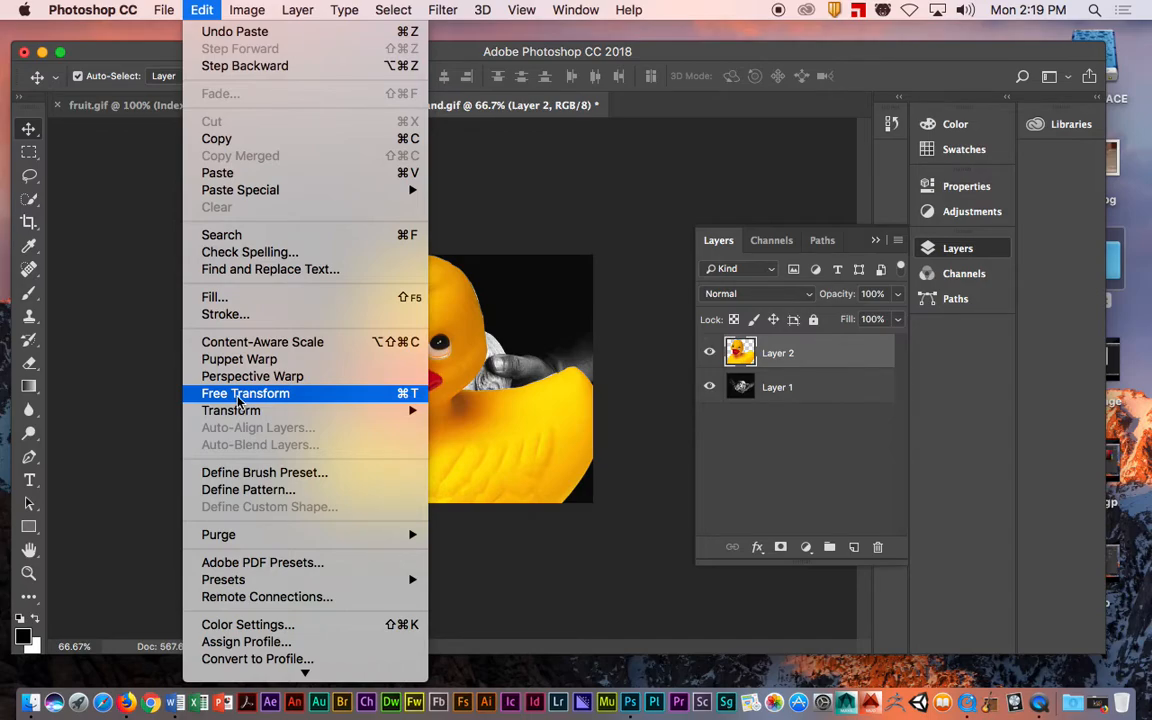
pyautogui.click(244, 392)
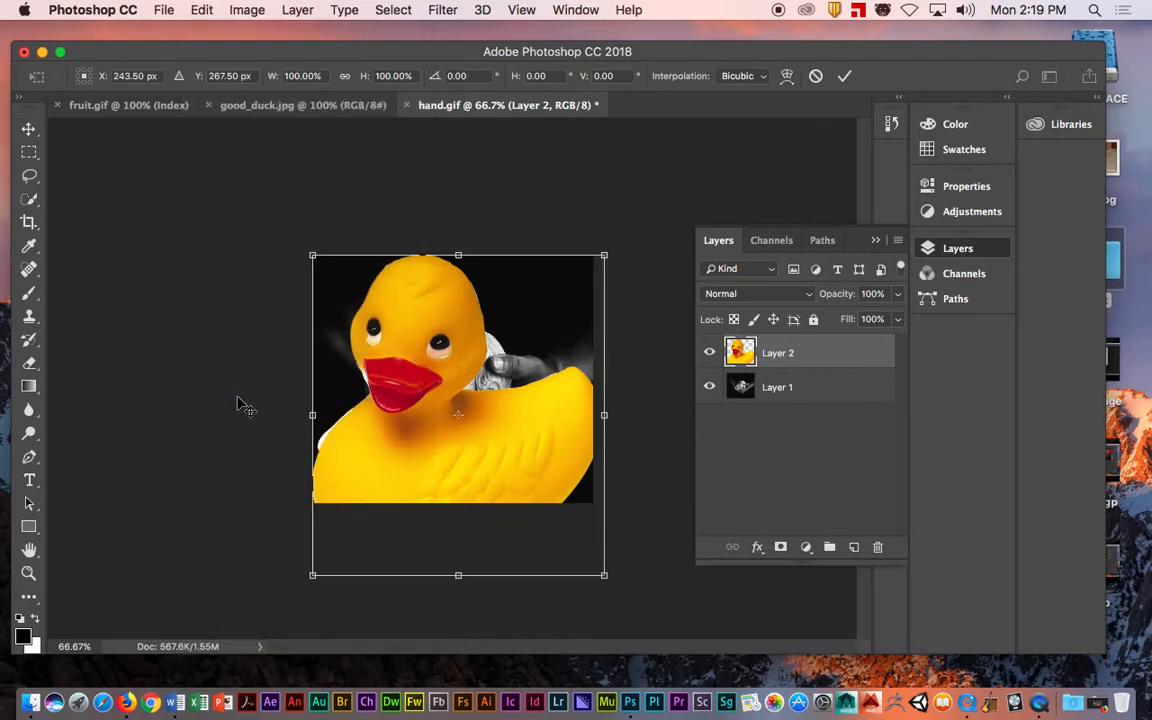
pyautogui.moveTo(320, 222)
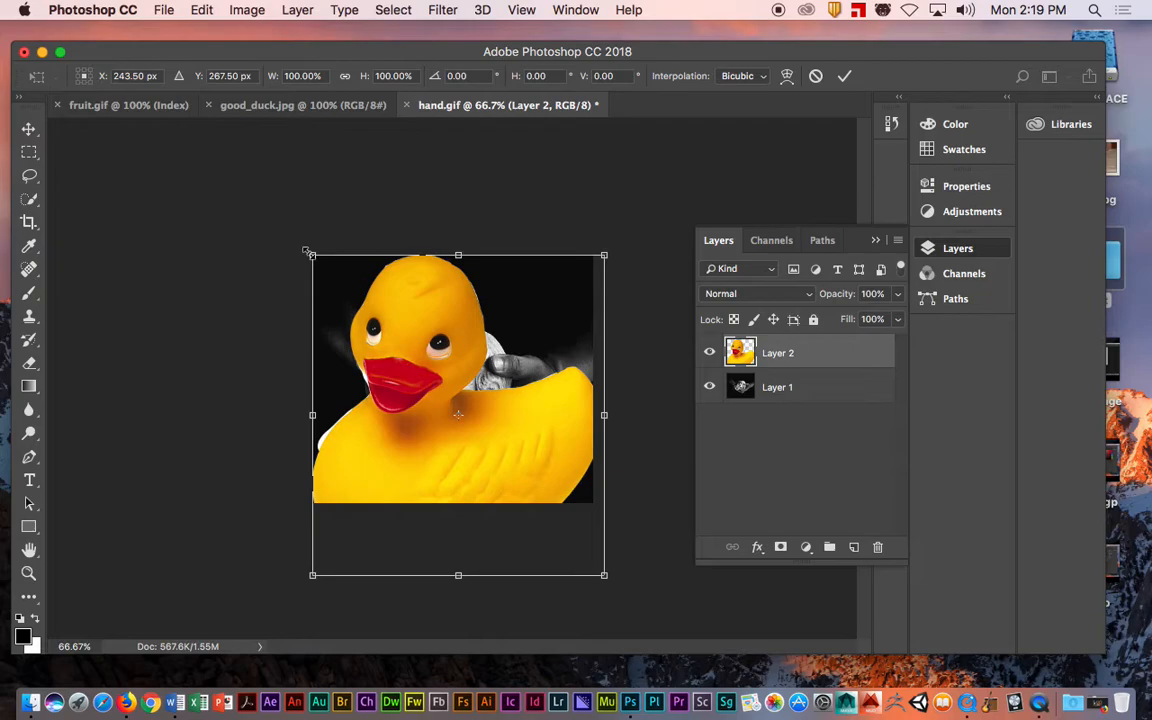
pyautogui.moveTo(612, 240)
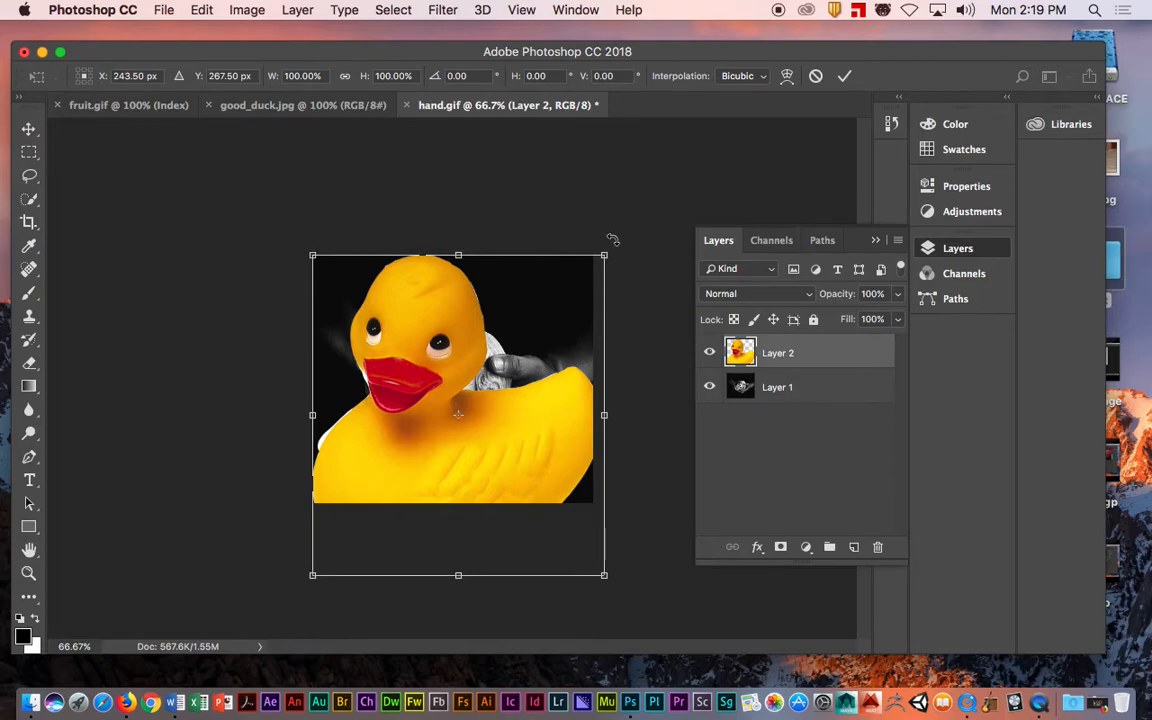
pyautogui.moveTo(474, 260)
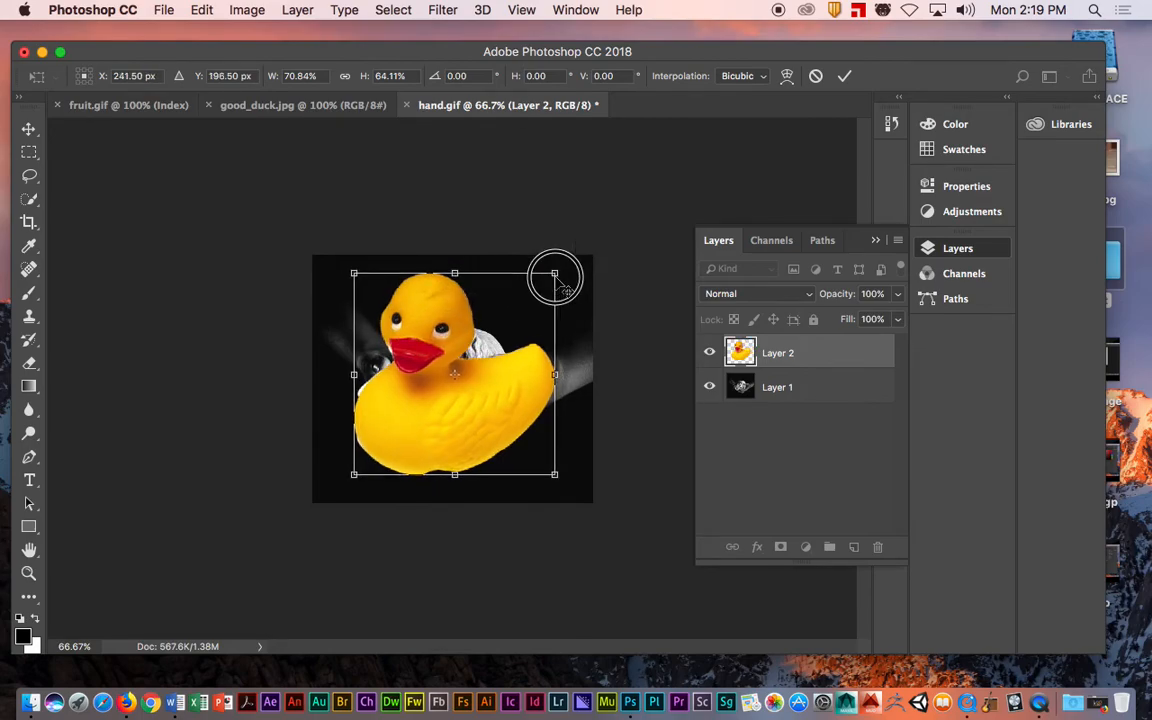
# Shrink and reposition the duck, then rotate it to about 18 degrees
pyautogui.moveTo(556, 276); pyautogui.dragTo(468, 304)
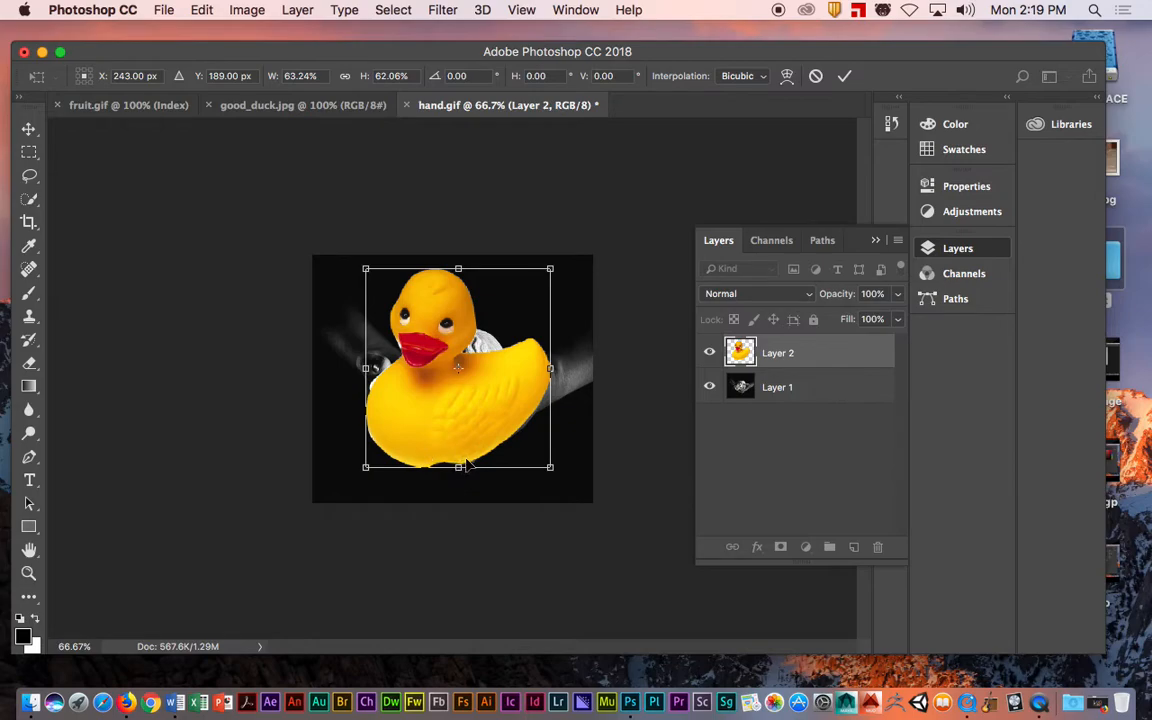
pyautogui.moveTo(470, 384)
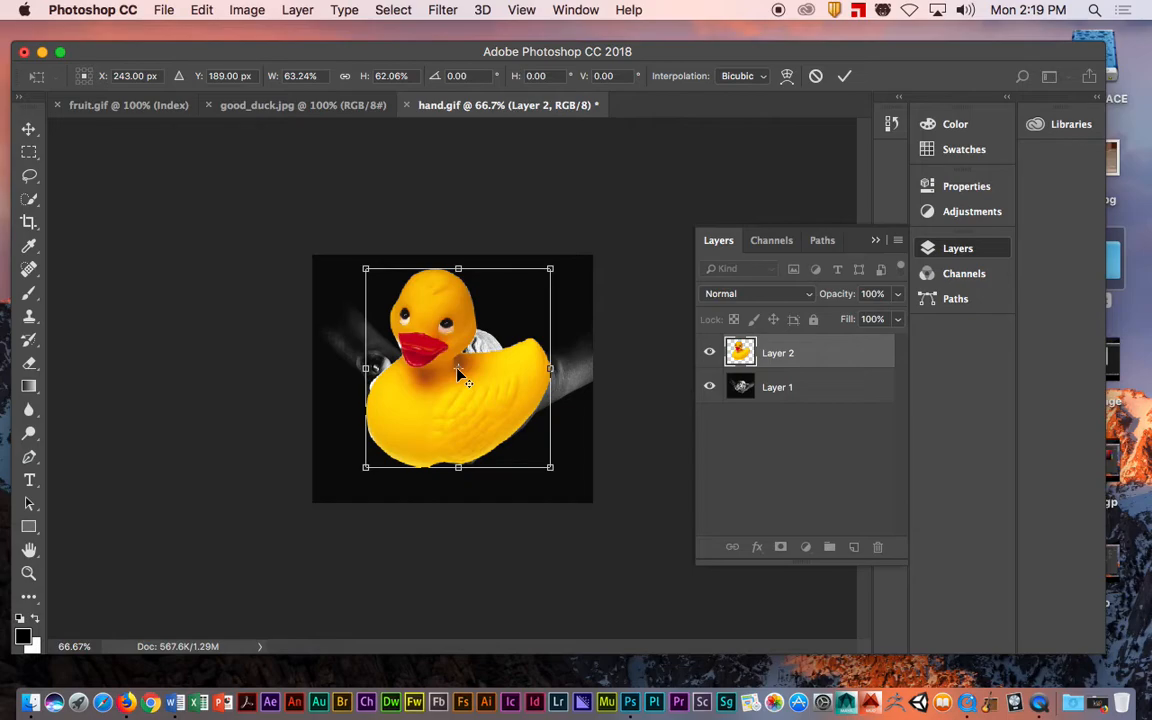
pyautogui.moveTo(458, 378)
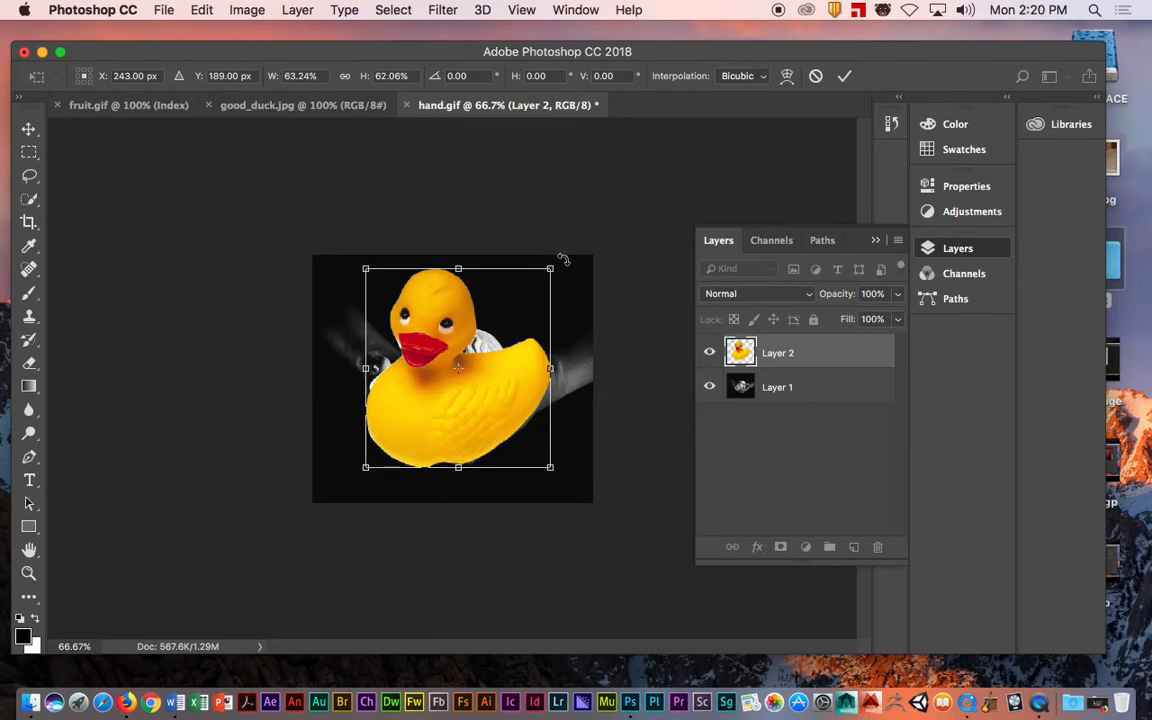
pyautogui.moveTo(564, 260); pyautogui.dragTo(584, 284)
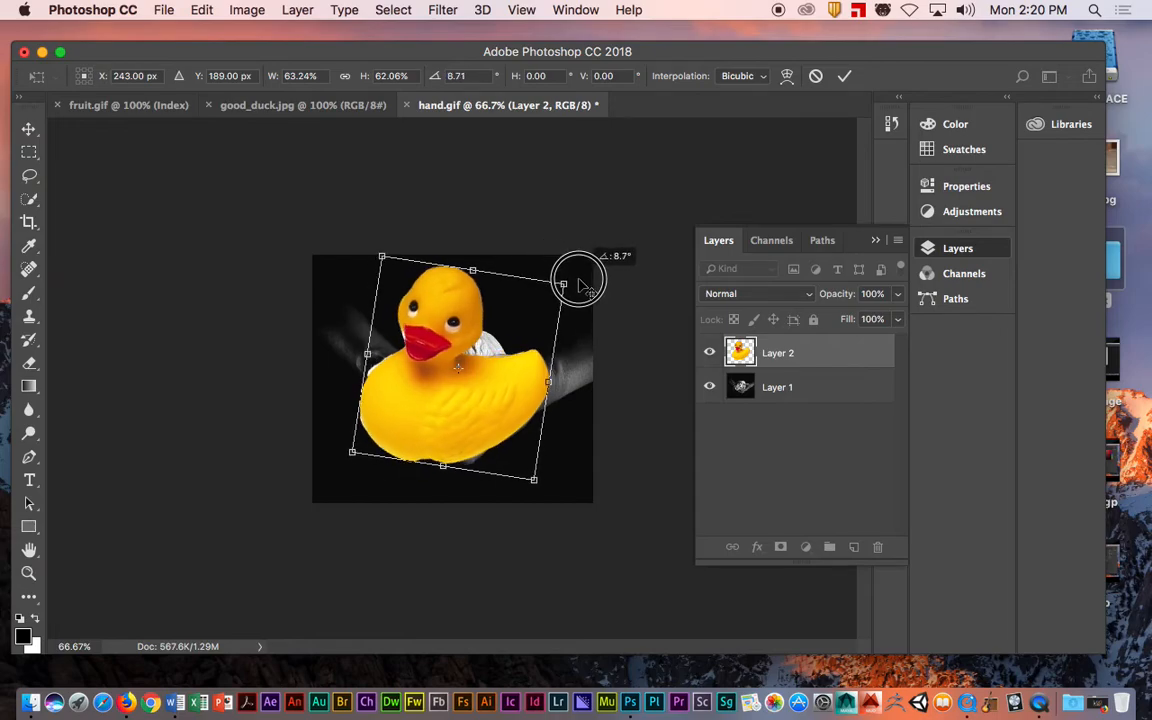
pyautogui.moveTo(580, 278); pyautogui.dragTo(402, 248)
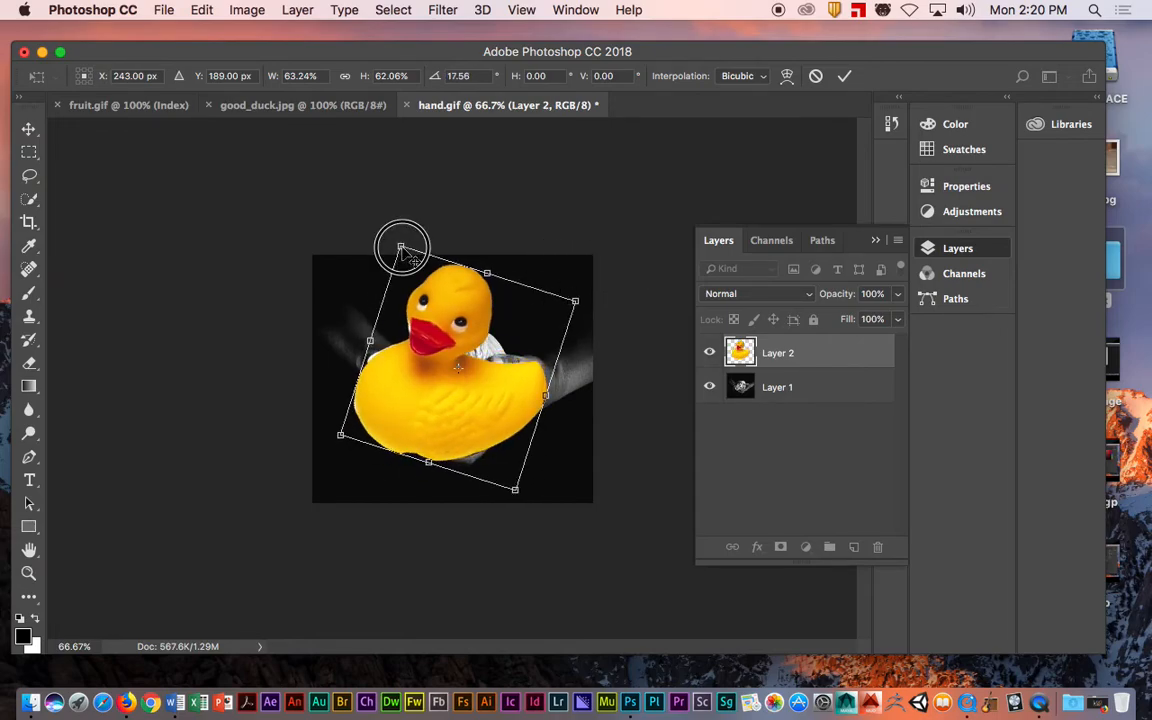